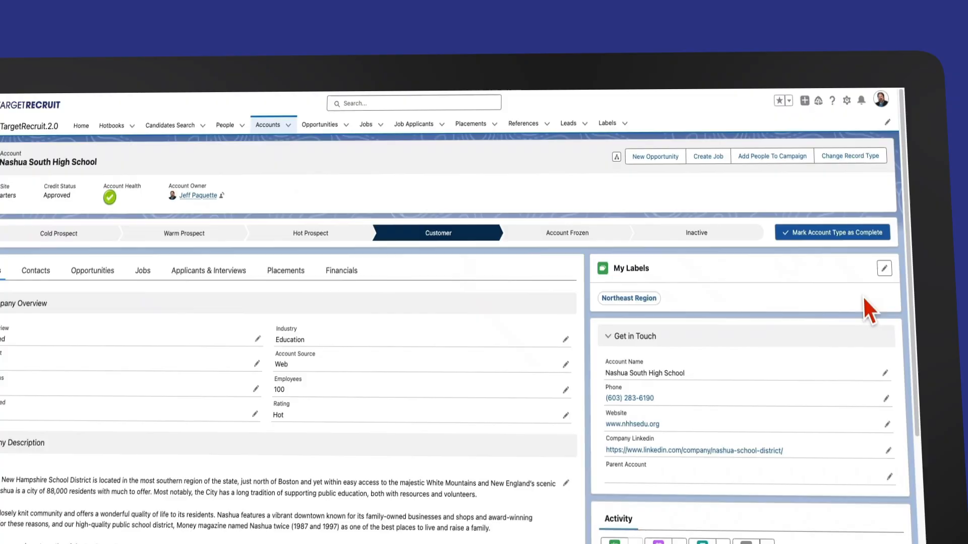
Step: Open the label editor for the Nashua South High School account from its My Labels card
{"action": "left_click", "coordinate": [883, 269]}
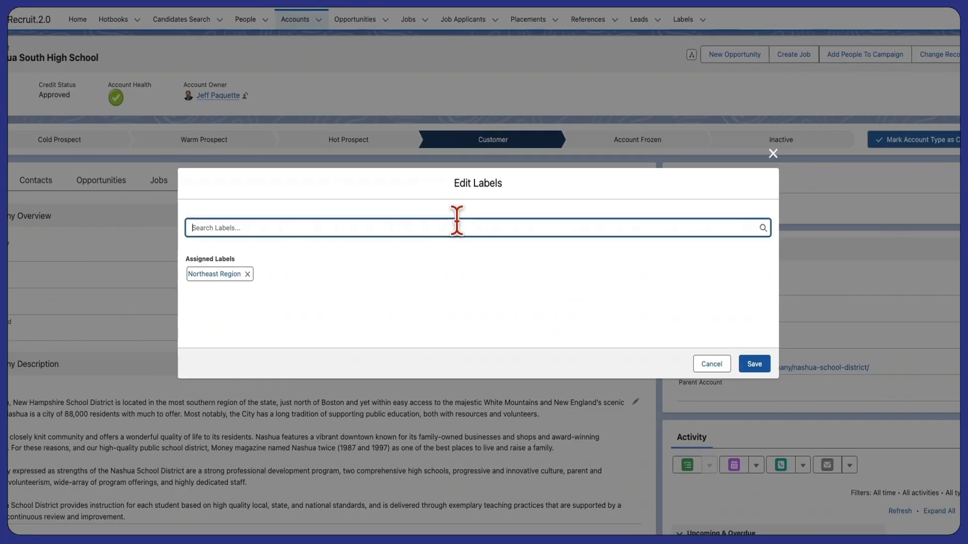
Step: Create an 'Education' label and assign it to the account alongside Northeast Region
{"action": "type", "text": "Education"}
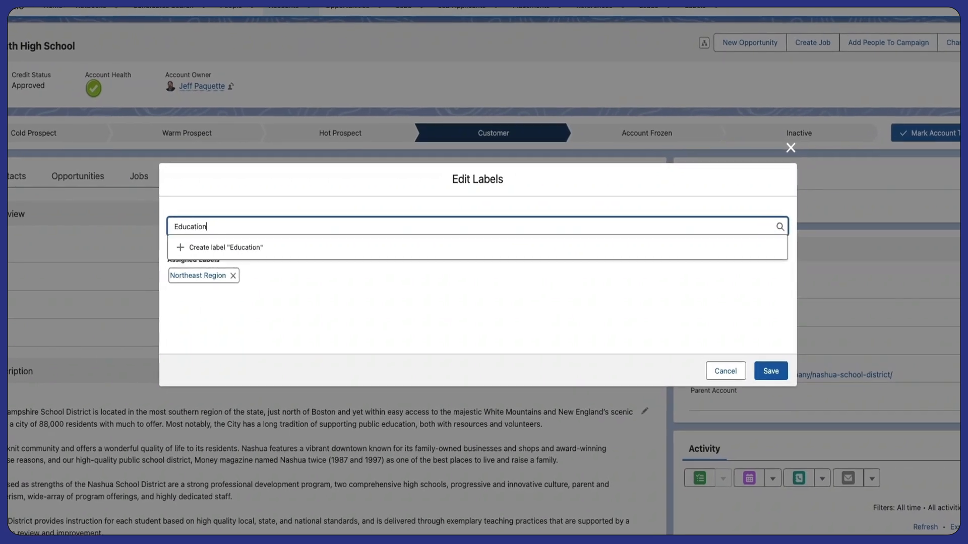
{"action": "left_click", "coordinate": [226, 248]}
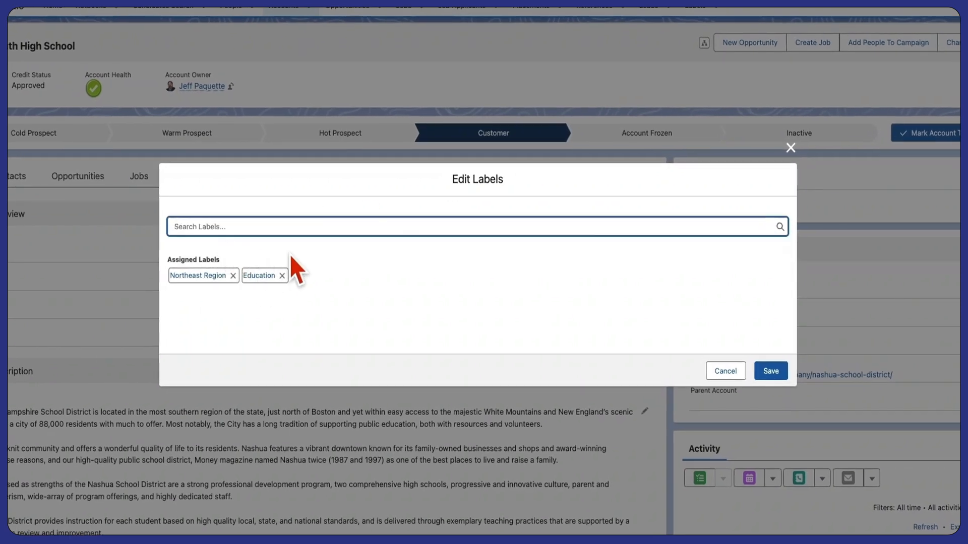
{"action": "left_click", "coordinate": [769, 370]}
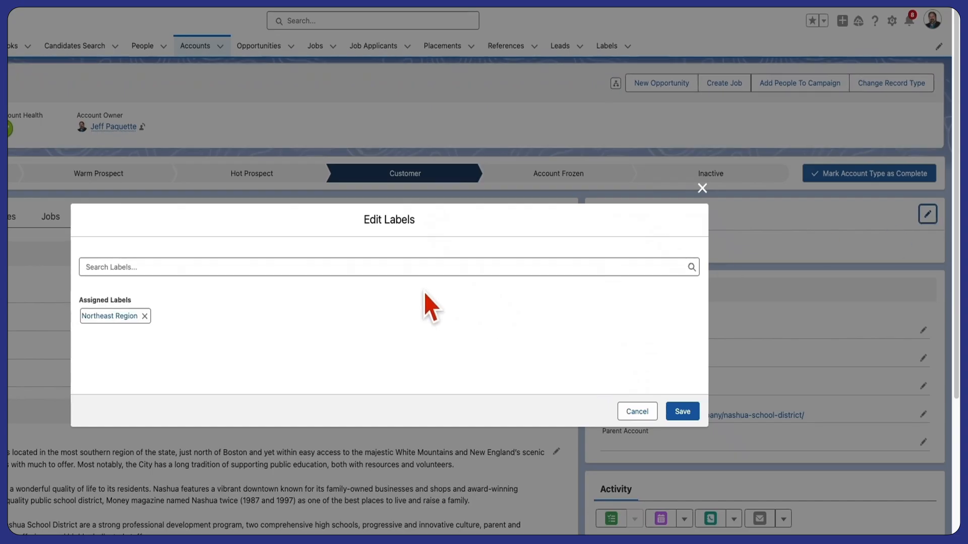
{"action": "type", "text": "Ed"}
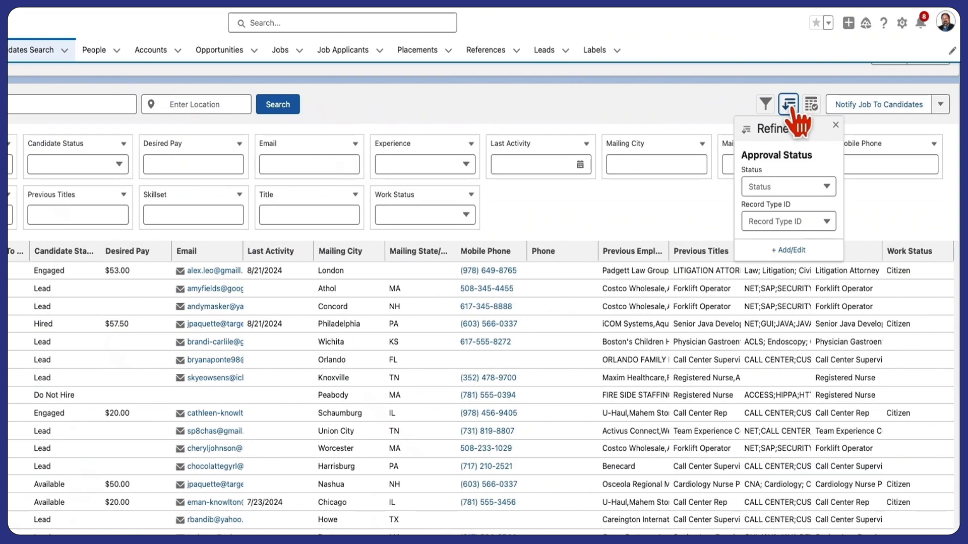
Step: Show the Approval Status and record type refine filters on the candidate search results
{"action": "left_click", "coordinate": [835, 124]}
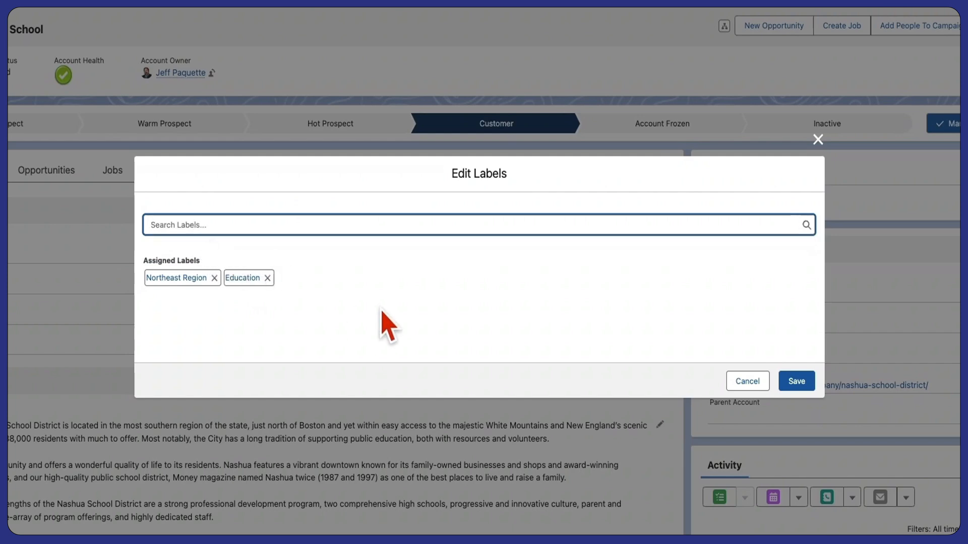
Step: Save Northeast Region and Education as the Nashua South High School account's labels
{"action": "left_click", "coordinate": [795, 381]}
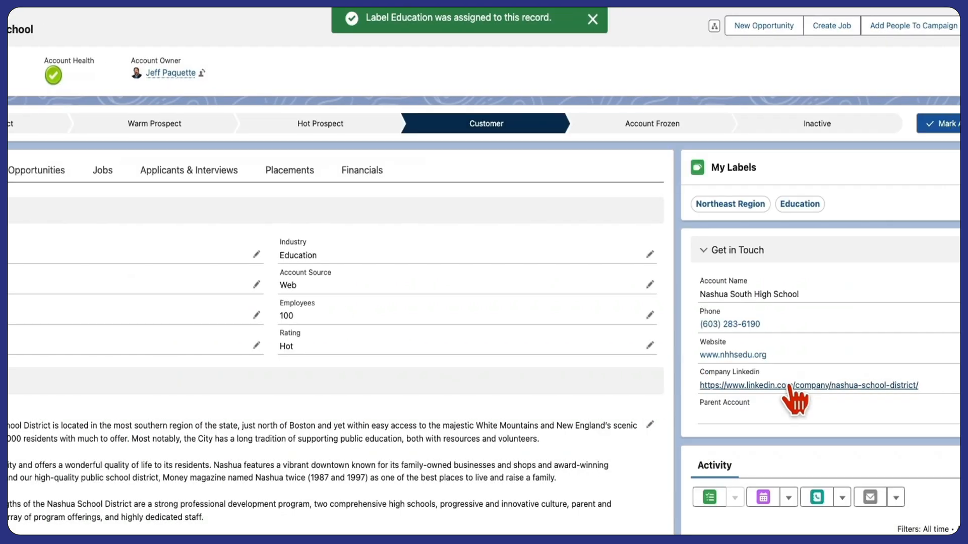
{"action": "left_click", "coordinate": [799, 203]}
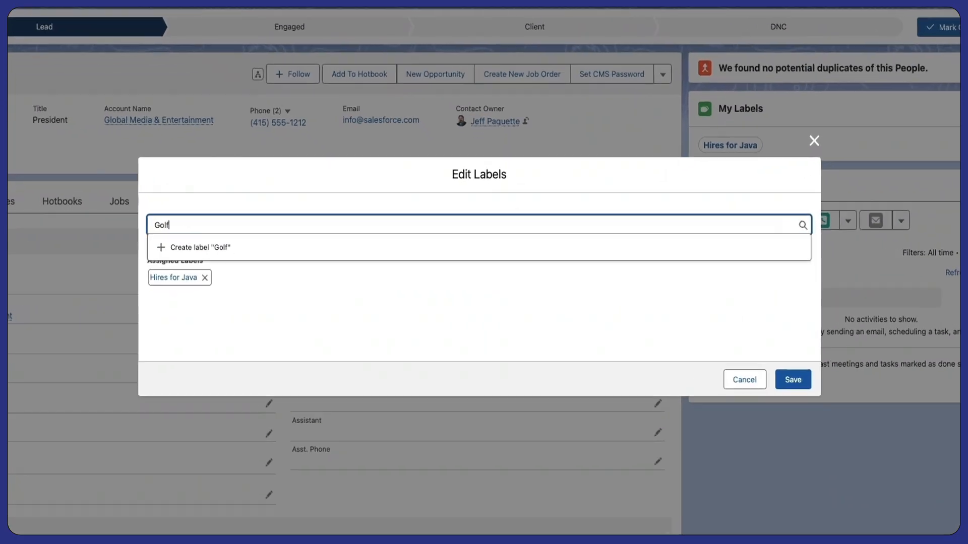
Step: Create a 'Golf' label and save it on the contact with Hires for Java
{"action": "left_click", "coordinate": [196, 247]}
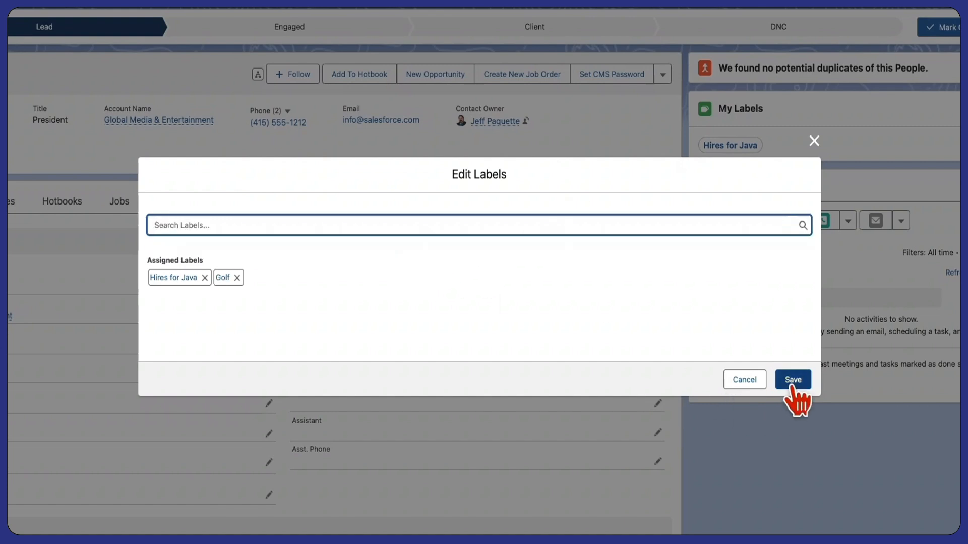
{"action": "left_click", "coordinate": [791, 379]}
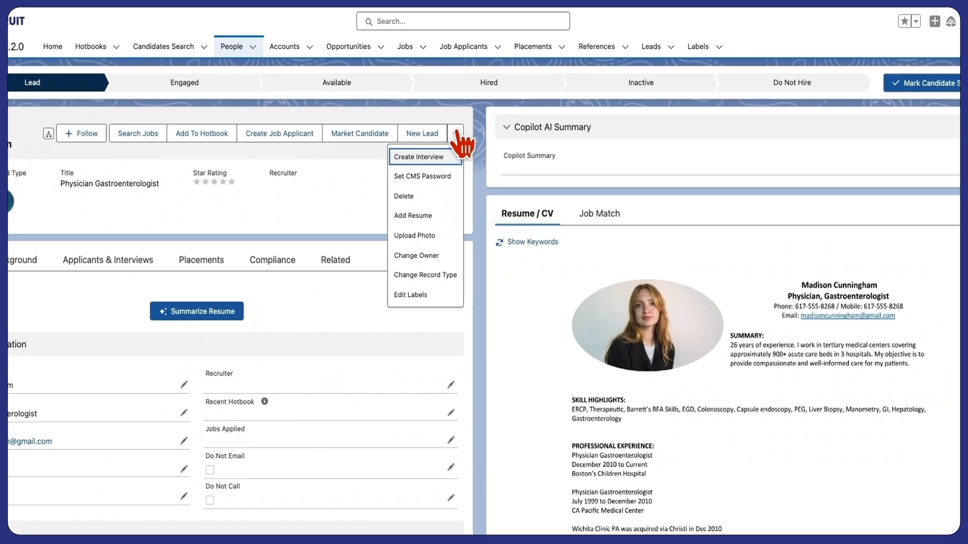
Step: Create a 'Jeff's A List' label and save it on the Physician Gastroenterologist candidate
{"action": "left_click", "coordinate": [409, 294]}
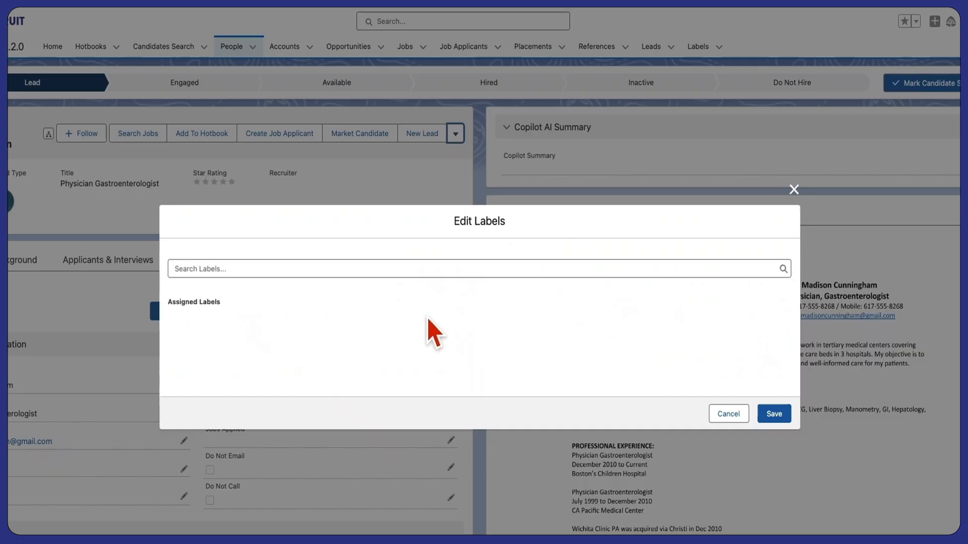
{"action": "type", "text": "JEff's A List"}
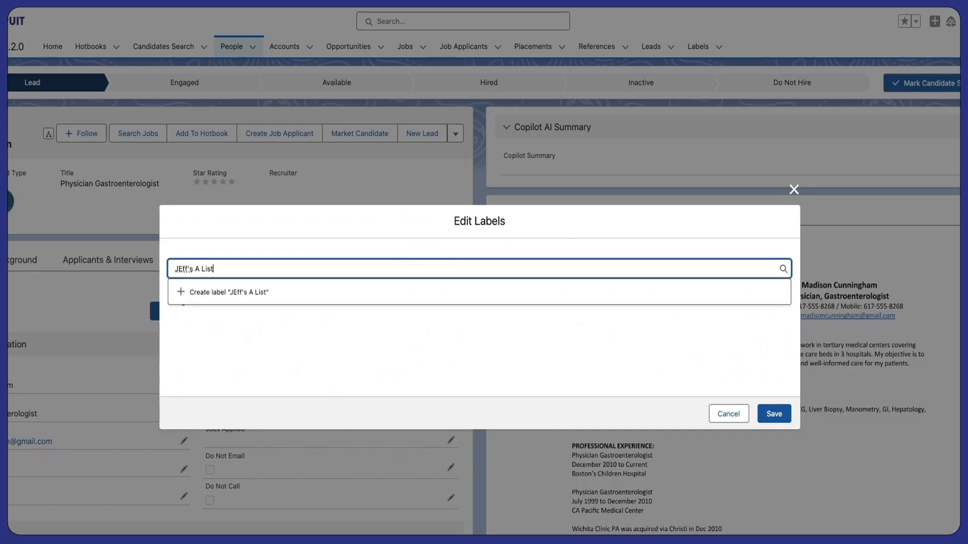
{"action": "left_click", "coordinate": [224, 292]}
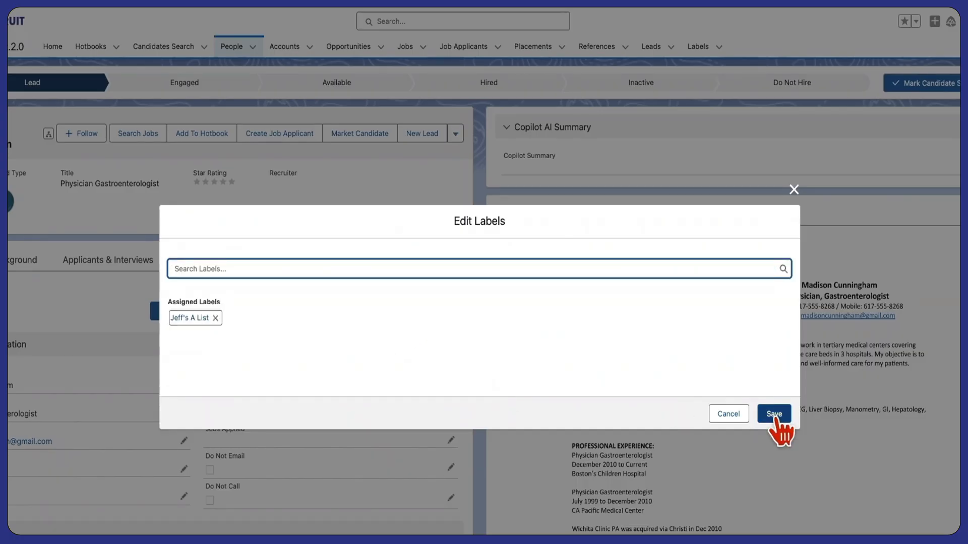
{"action": "left_click", "coordinate": [773, 413]}
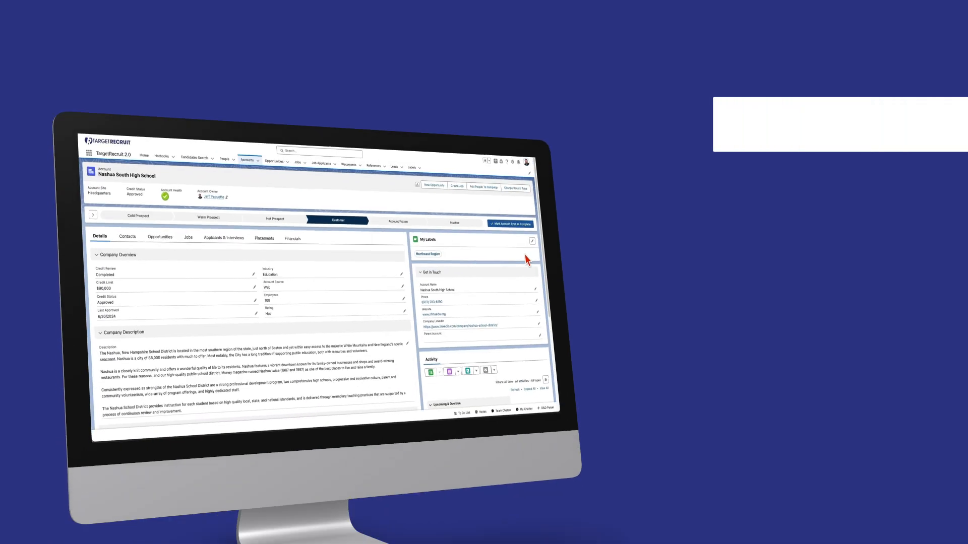